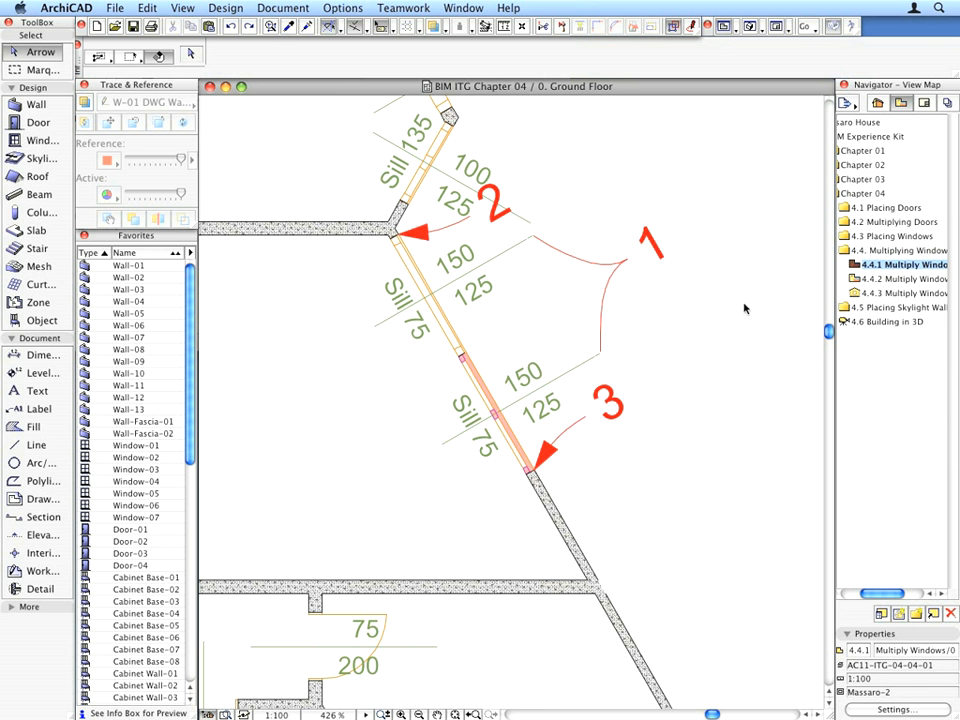
{"action": "mouse_move", "coordinate": [522, 244]}
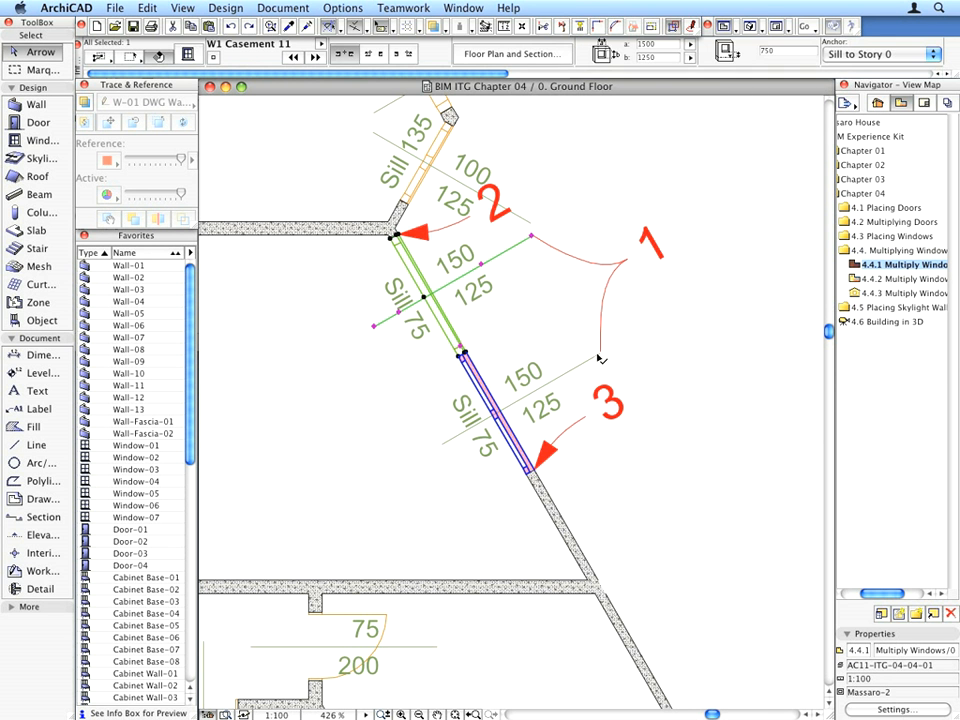
- Select the casement window on the angled wall near marker 2
{"action": "left_click", "coordinate": [500, 412]}
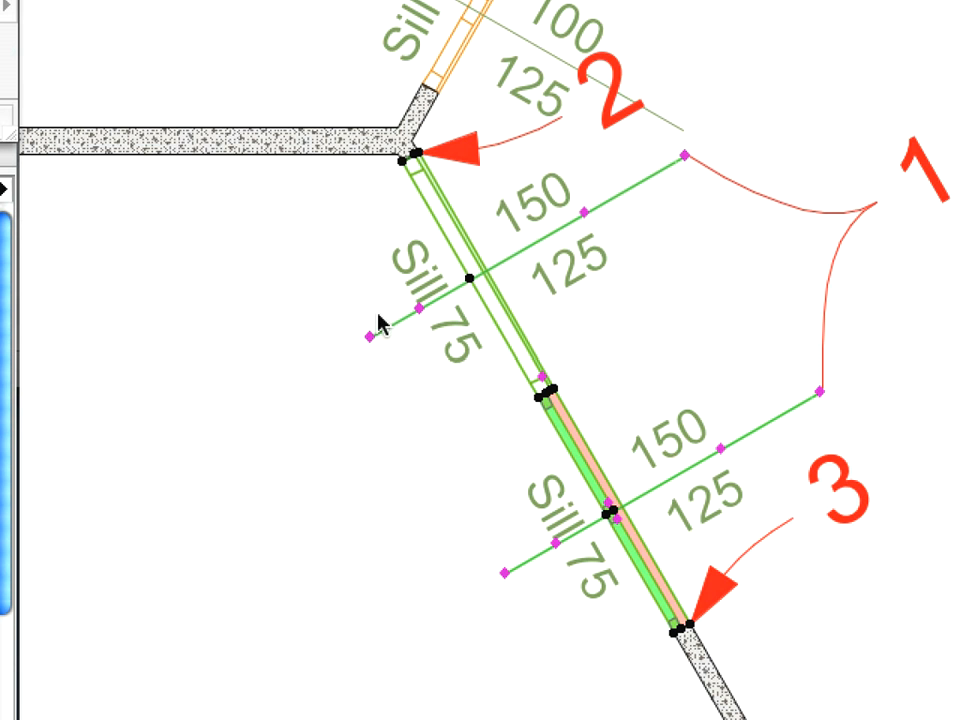
{"action": "mouse_move", "coordinate": [386, 368]}
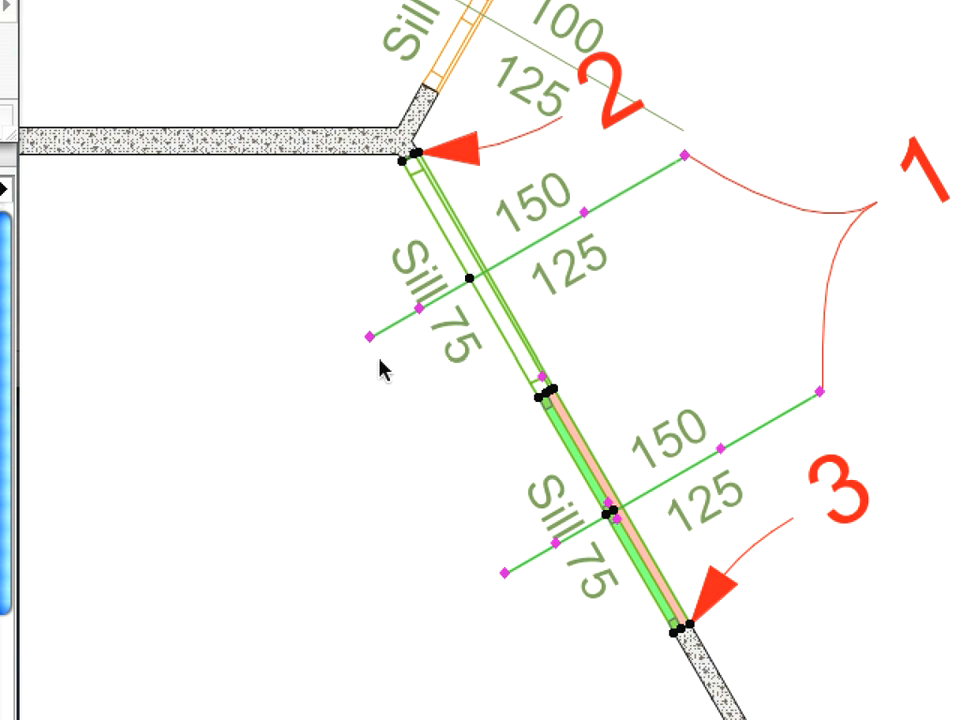
{"action": "mouse_move", "coordinate": [380, 376]}
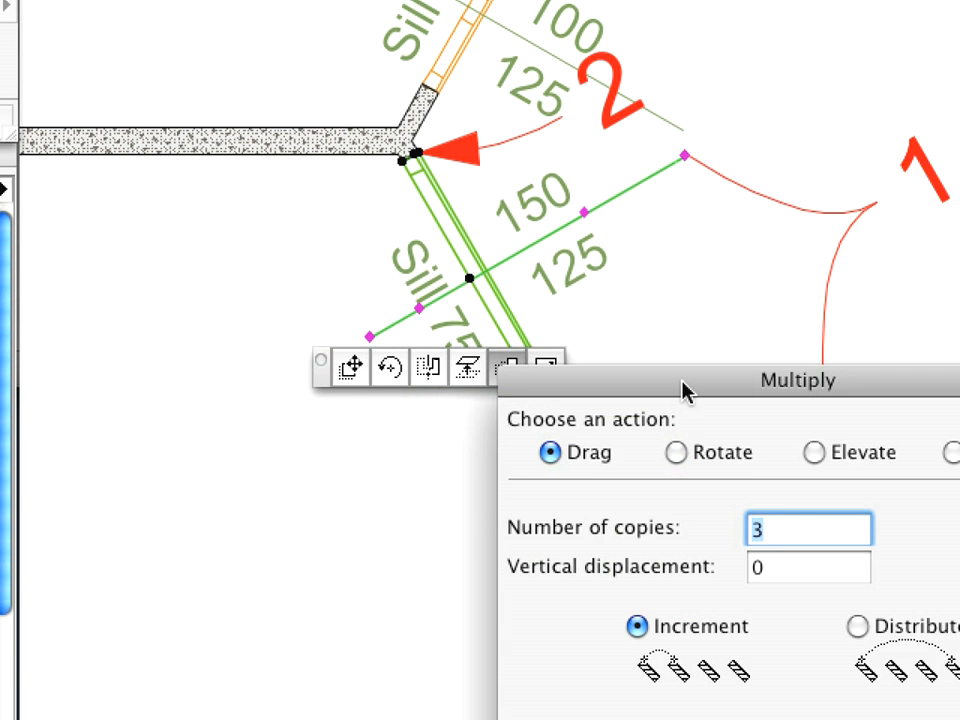
- Multiply the selected window into 3 dragged copies with Increment spacing along the angled wall
{"action": "left_click_drag", "start_coordinate": [796, 380], "coordinate": [518, 122]}
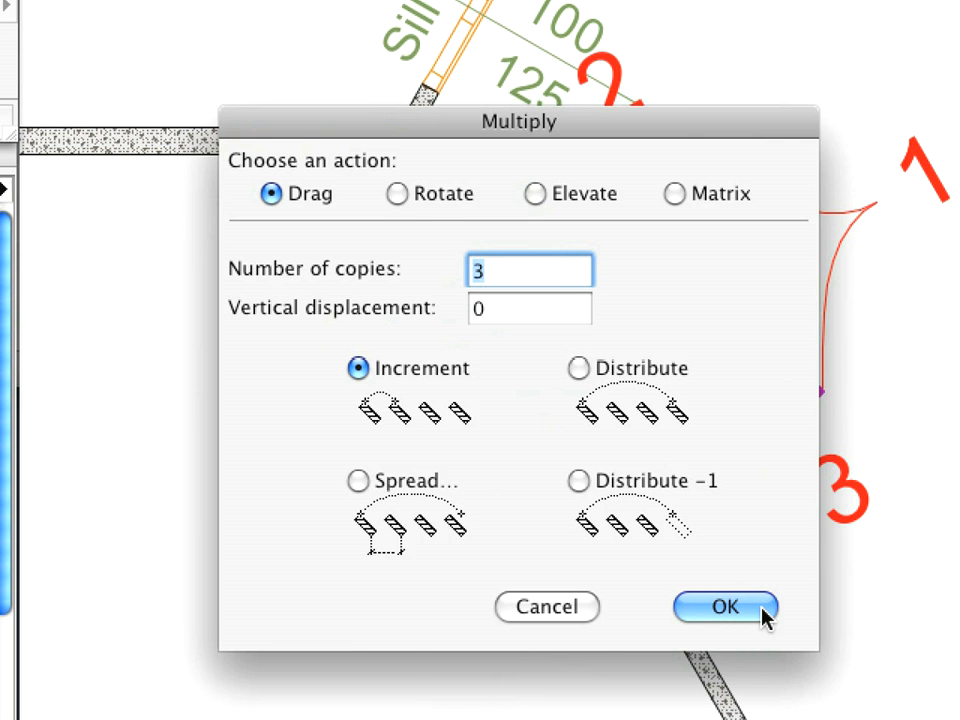
{"action": "left_click", "coordinate": [724, 608]}
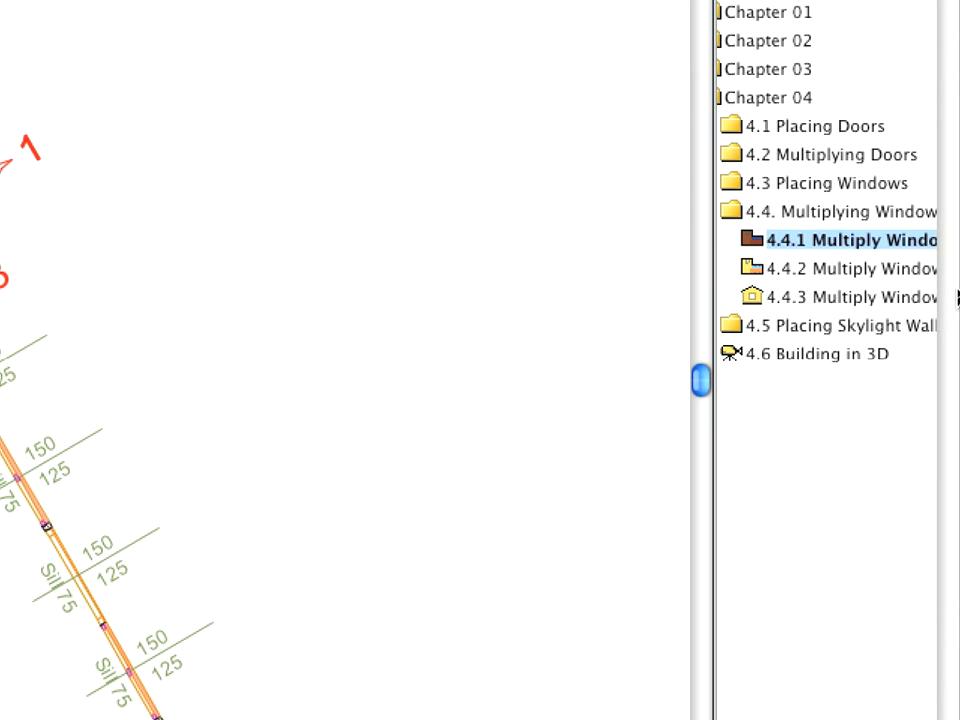
- In view 4.4.2, multiply the straight-wall window into 4 copies with Increment spacing
{"action": "left_click", "coordinate": [850, 268]}
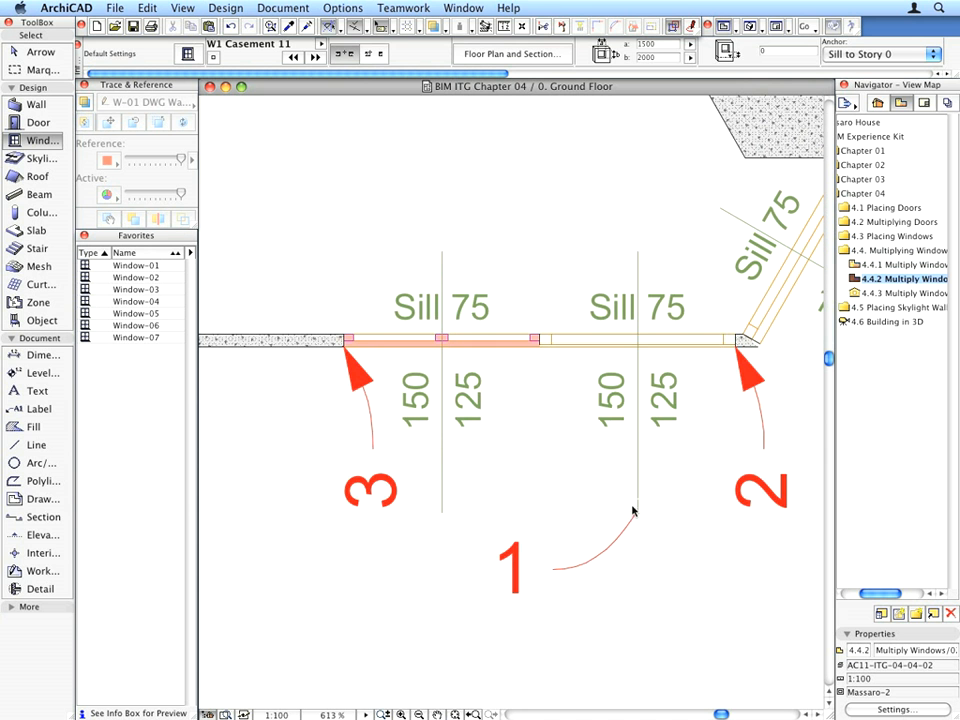
{"action": "left_click", "coordinate": [636, 340]}
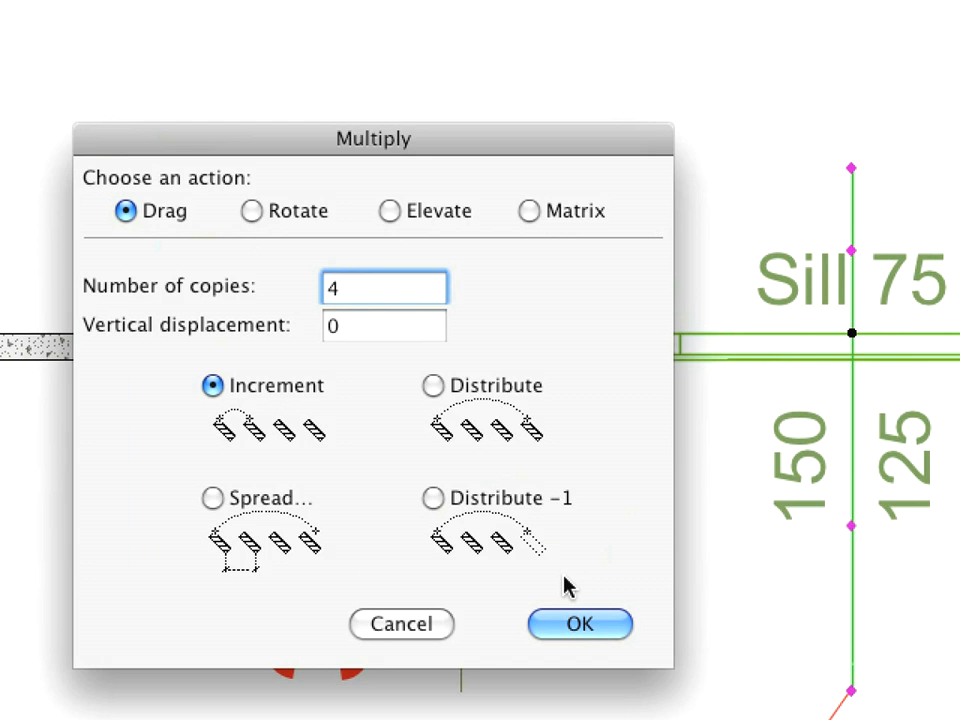
{"action": "left_click", "coordinate": [580, 624]}
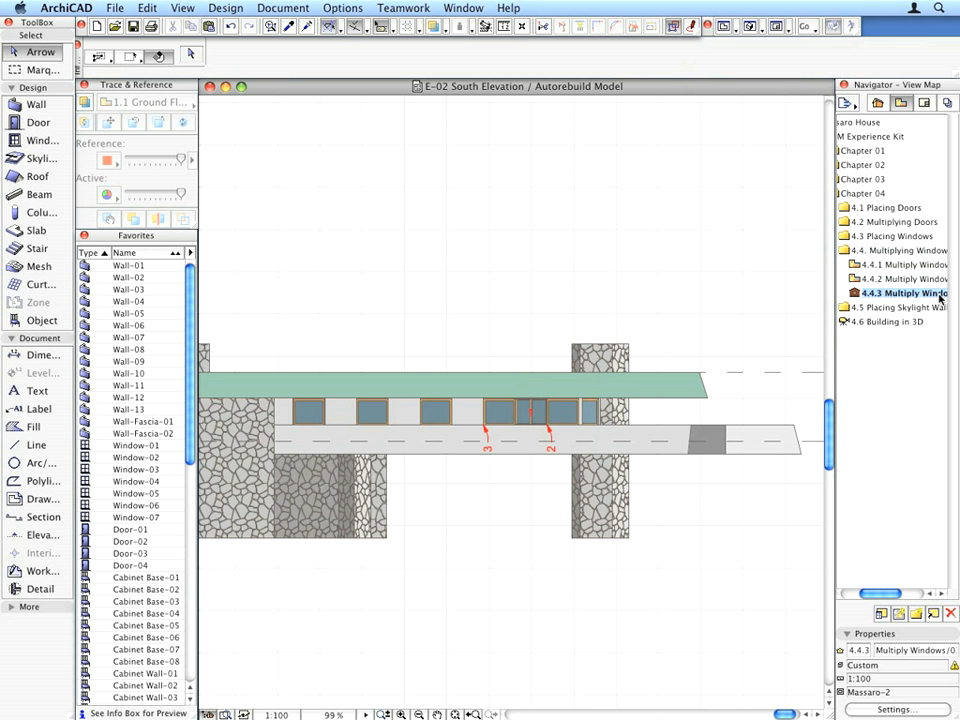
- In view 4.4.3 South Elevation, show the 0. Ground Floor plan as a trace reference
{"action": "left_click", "coordinate": [878, 104]}
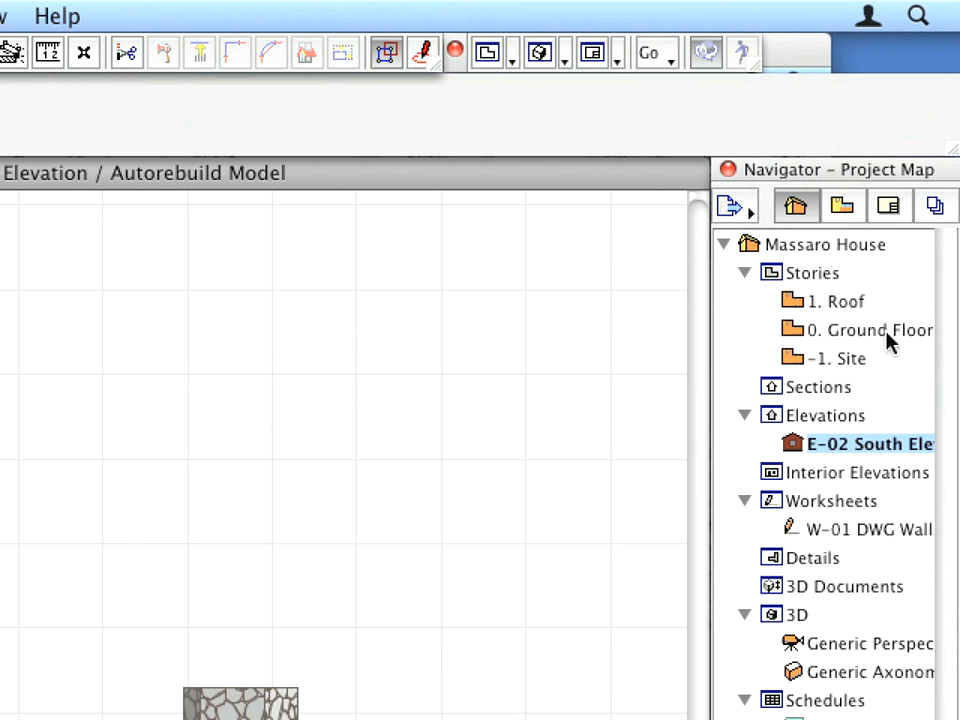
{"action": "right_click", "coordinate": [868, 328]}
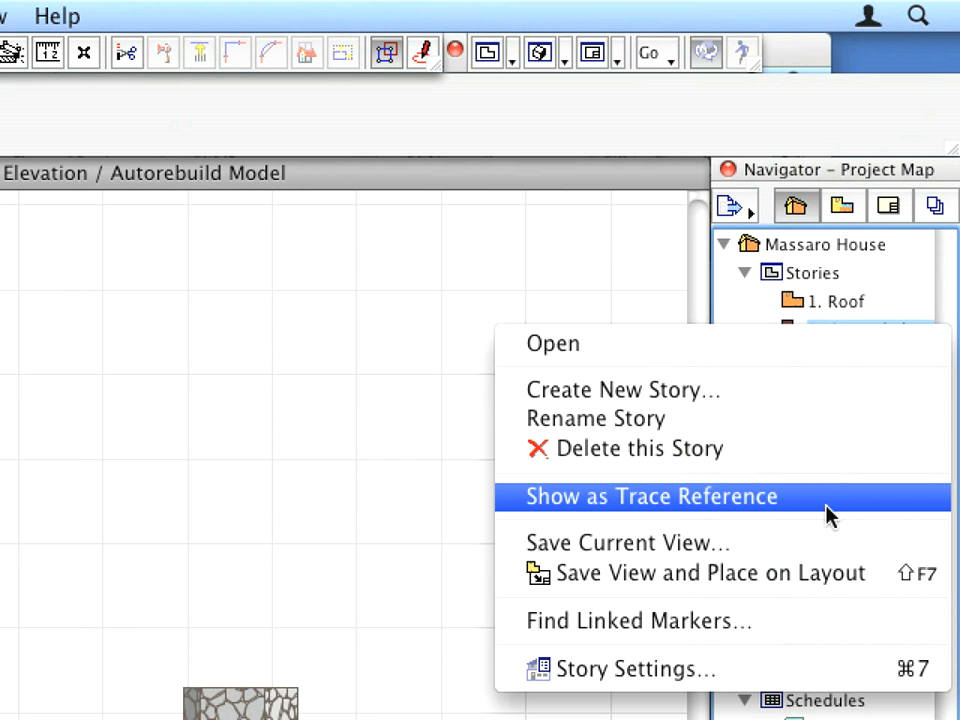
{"action": "mouse_move", "coordinate": [856, 518]}
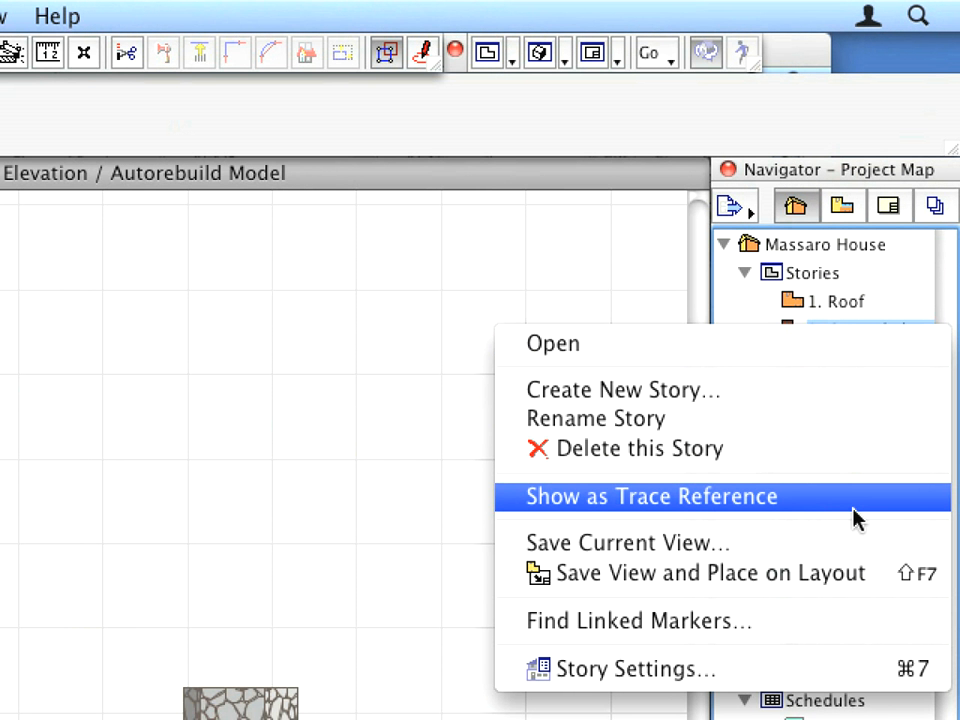
{"action": "left_click", "coordinate": [652, 496]}
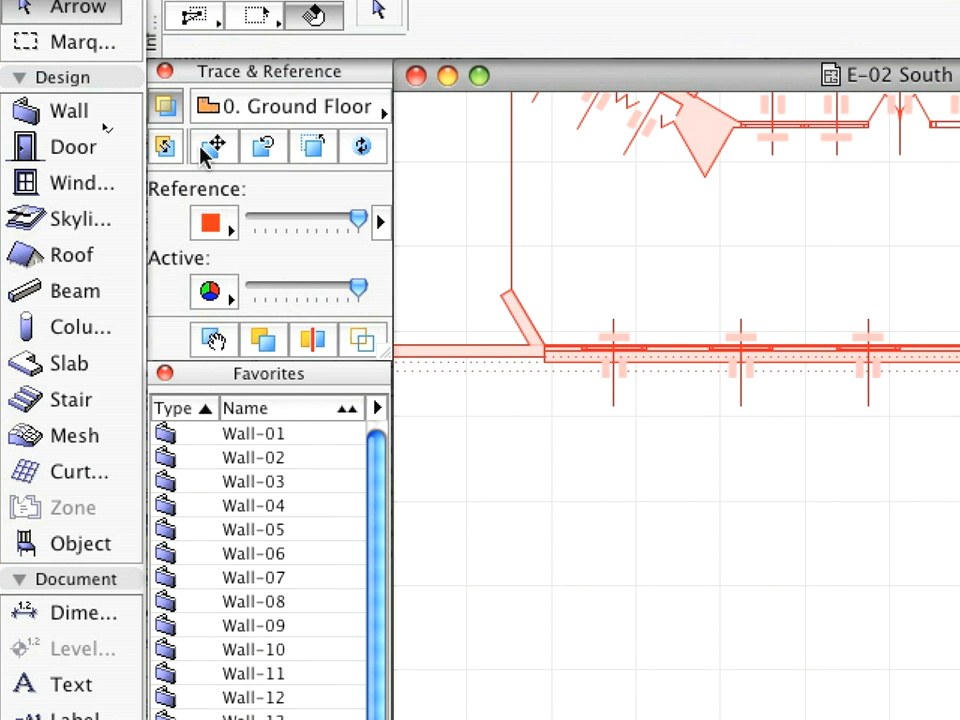
{"action": "mouse_move", "coordinate": [212, 146]}
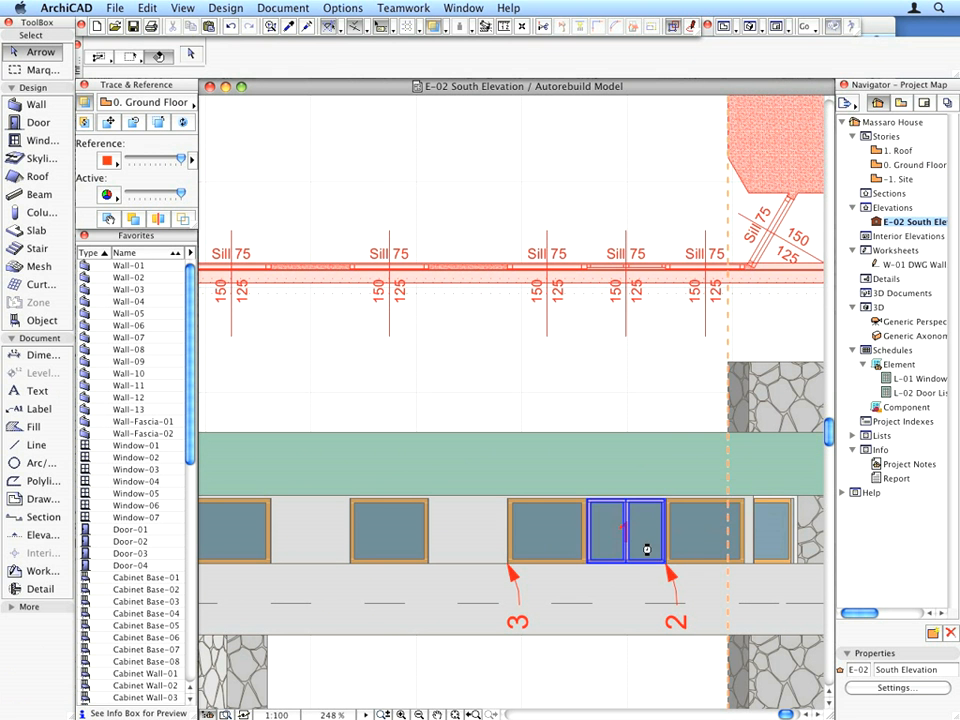
- Multiply the double window beside marker 2 into 3 copies with Increment, copies not yet placed
{"action": "left_click", "coordinate": [624, 530]}
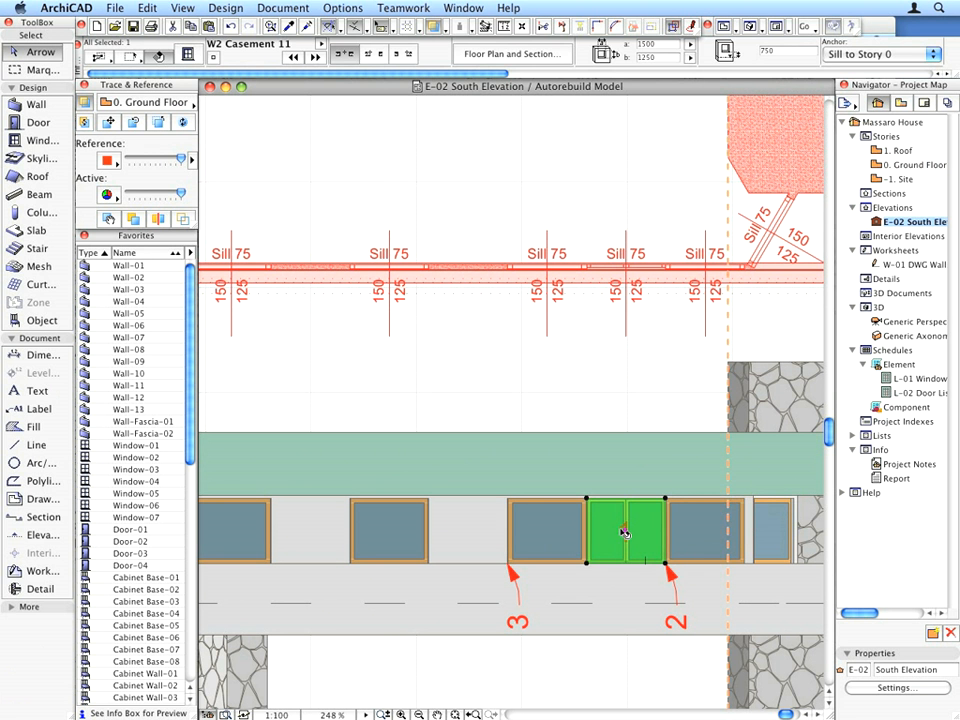
{"action": "left_click", "coordinate": [146, 8]}
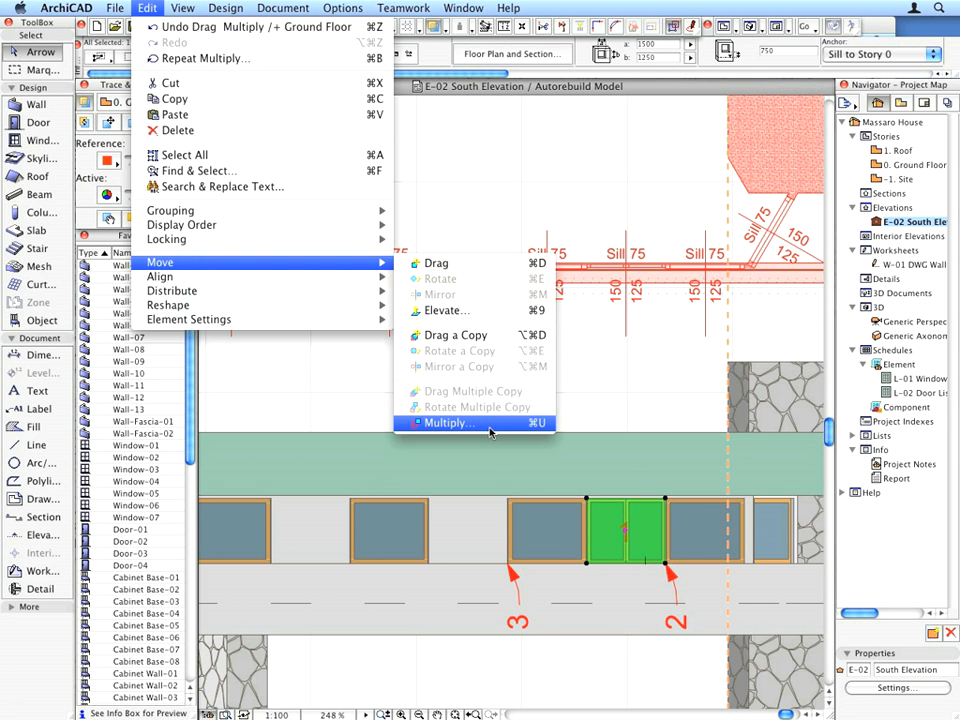
{"action": "left_click", "coordinate": [444, 424]}
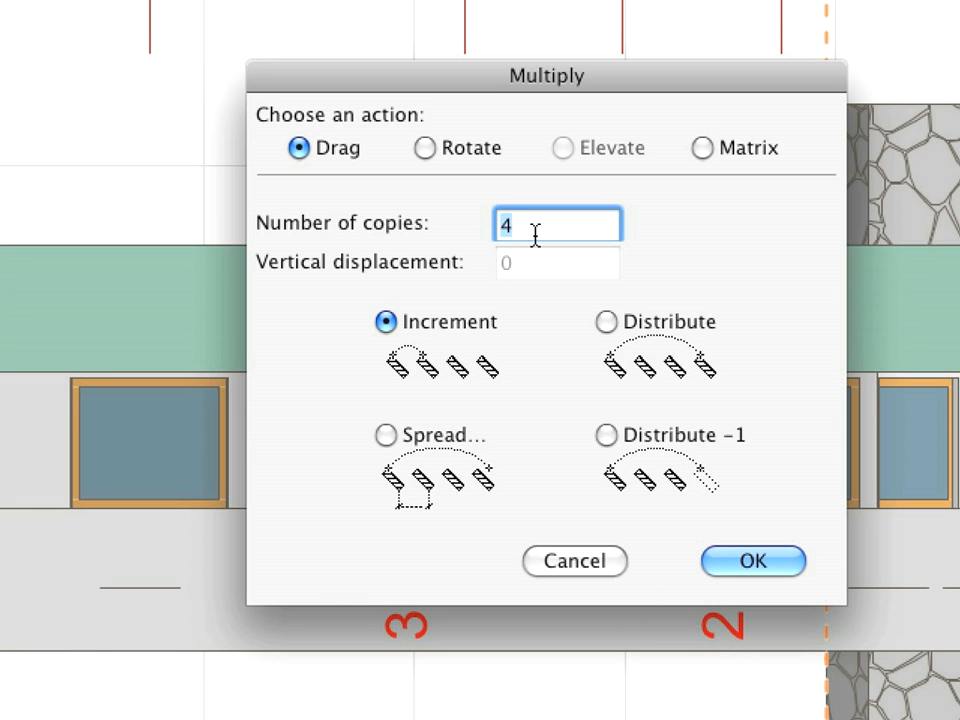
{"action": "type", "text": "3"}
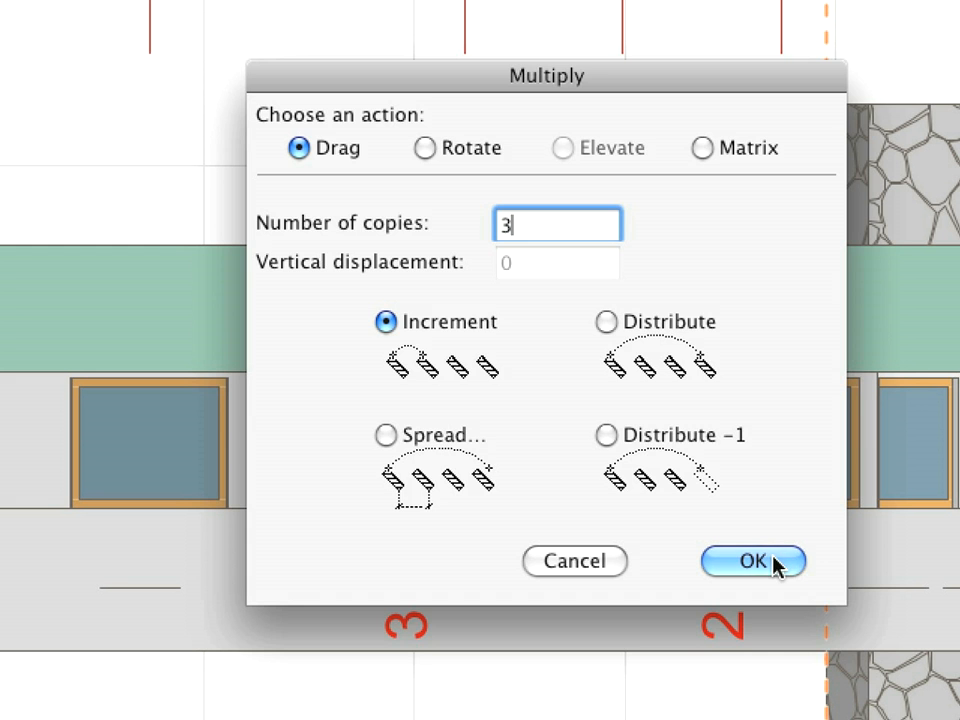
{"action": "left_click", "coordinate": [752, 560]}
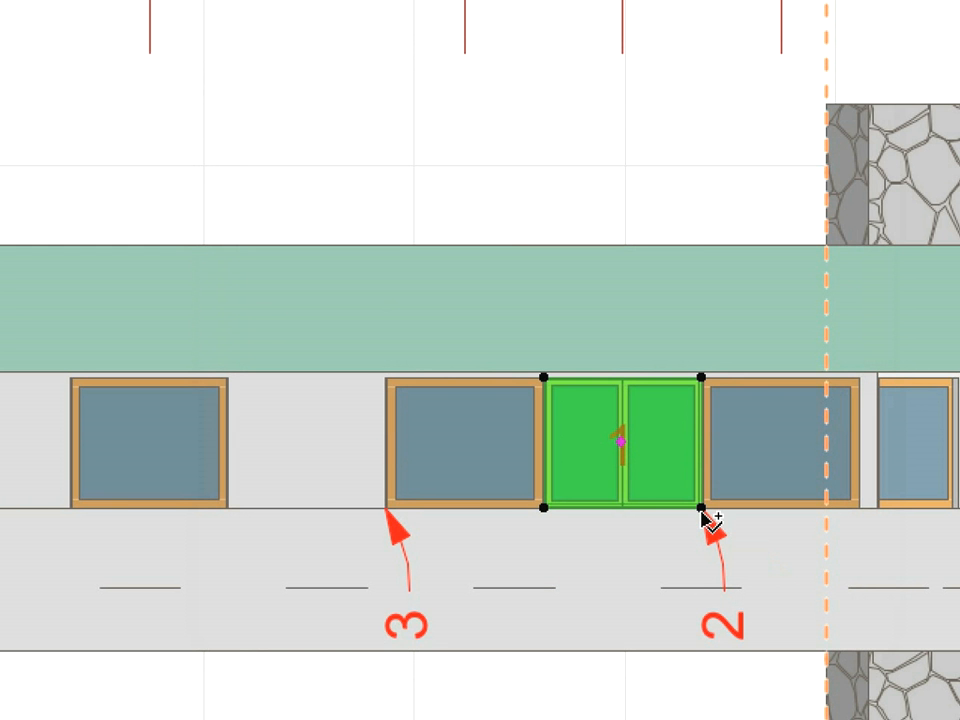